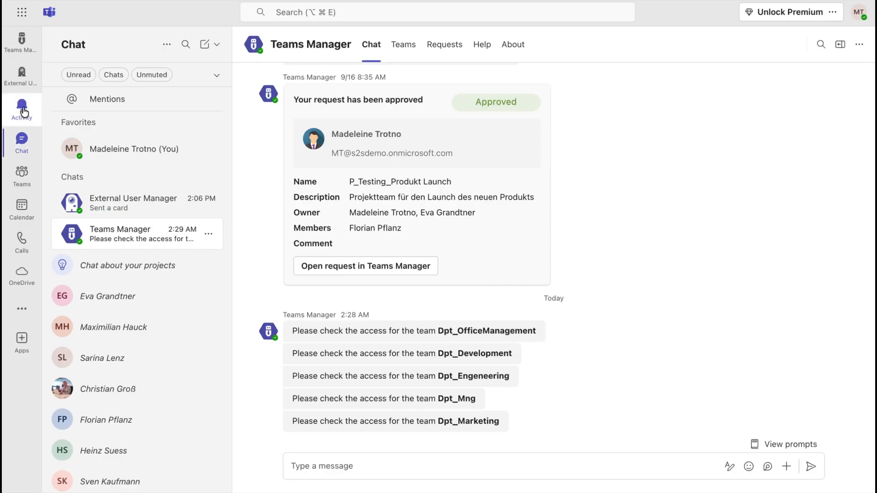
# Launch External User Manager from the left rail and switch to its Requests tab
pyautogui.click(21, 75)
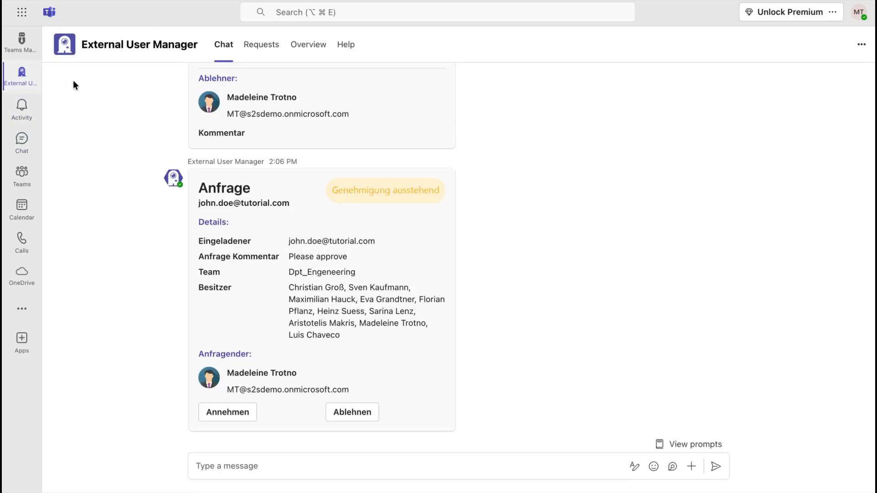
pyautogui.click(261, 45)
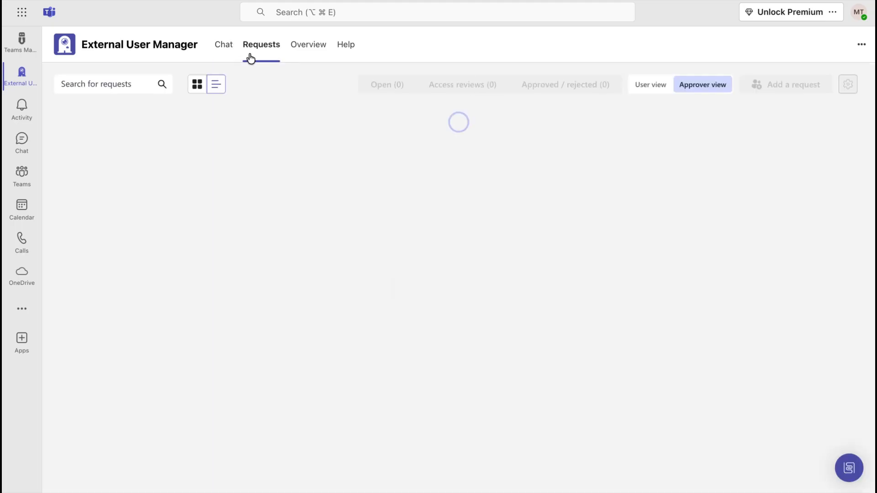
pyautogui.click(261, 45)
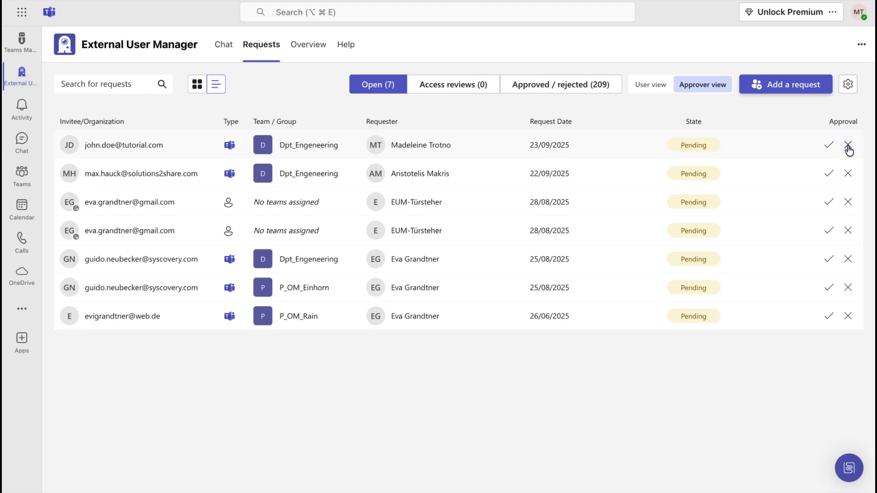
pyautogui.click(849, 145)
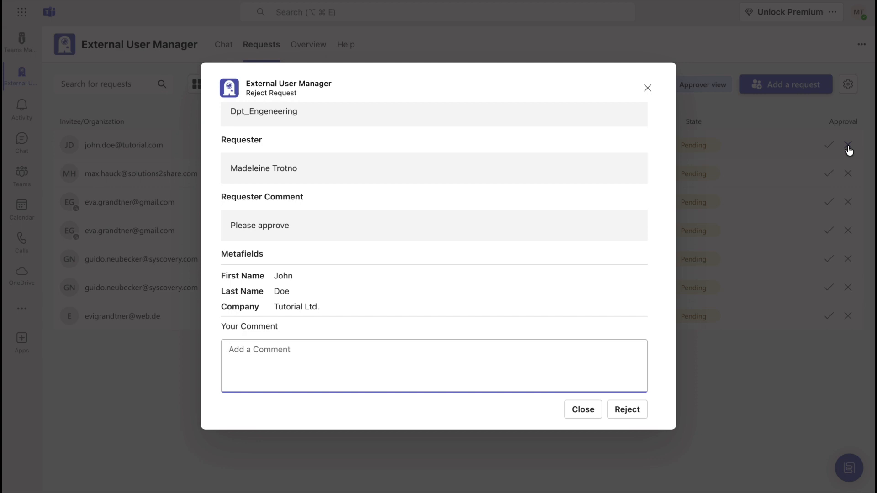
pyautogui.moveTo(676, 107)
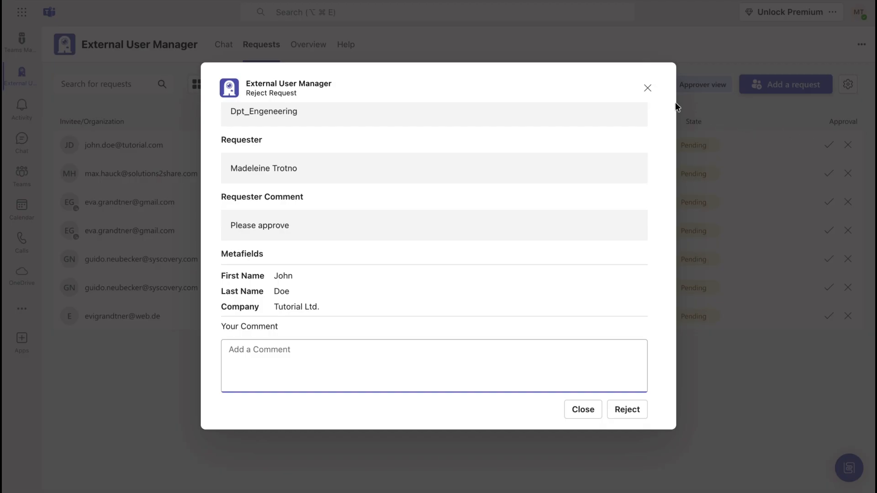
pyautogui.click(582, 409)
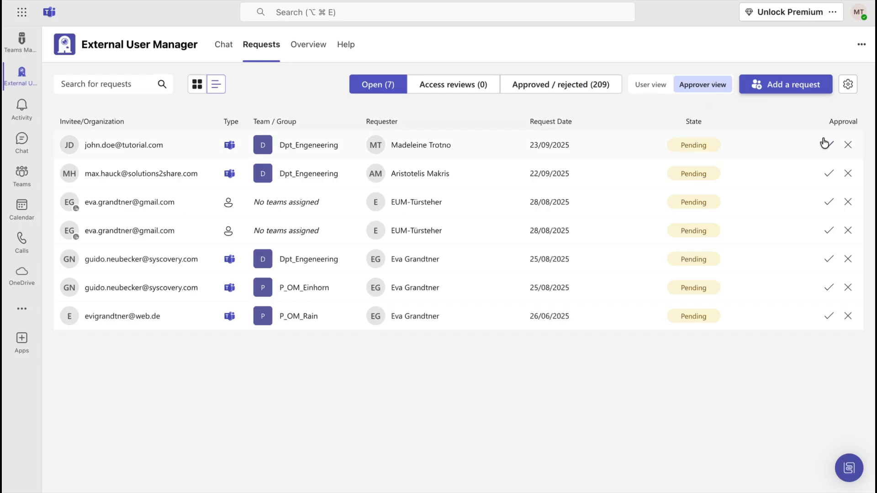
pyautogui.click(829, 143)
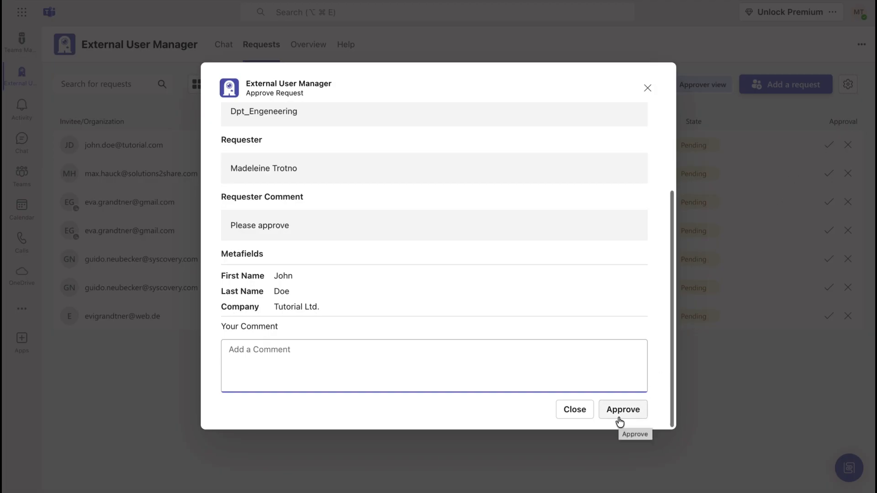
# Confirm approval of the tutorial.com Dpt_Engeneering guest request in the Approve Request dialog
pyautogui.click(623, 409)
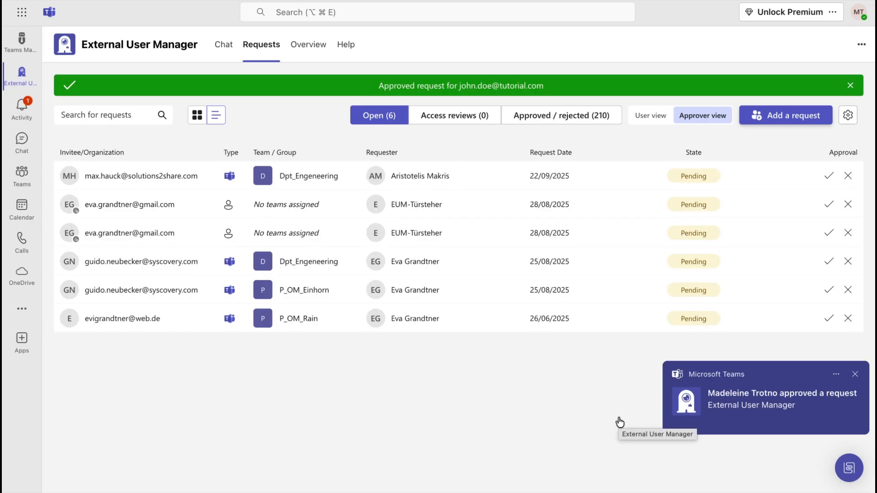
# Under Approved/Rejected, view the tutorial.com guest's onboarding link, resend the invite, then start a rejection
pyautogui.click(551, 115)
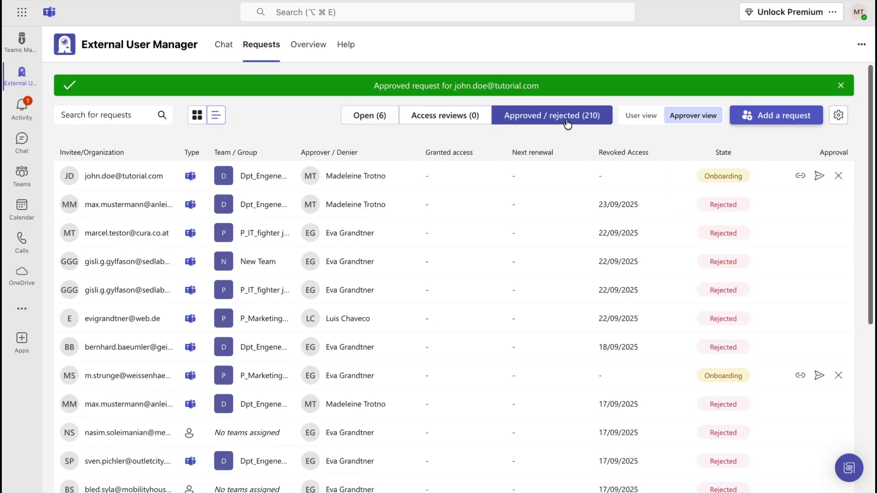
pyautogui.moveTo(776, 159)
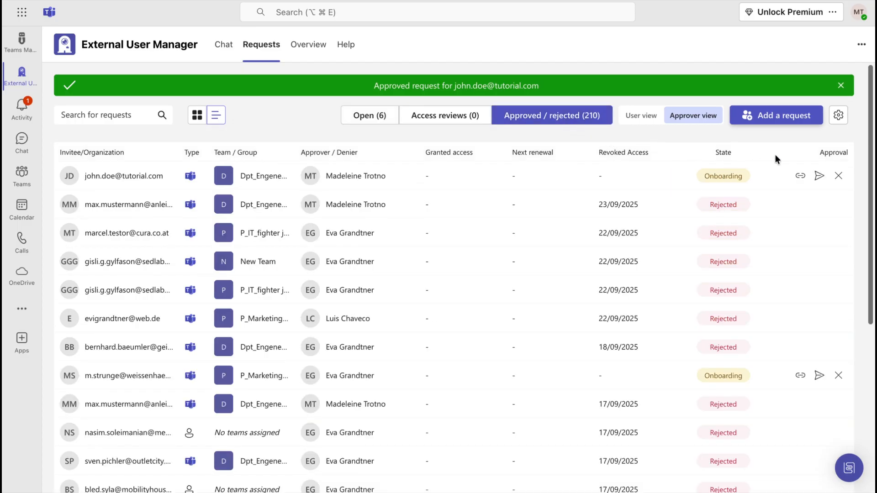
pyautogui.moveTo(817, 162)
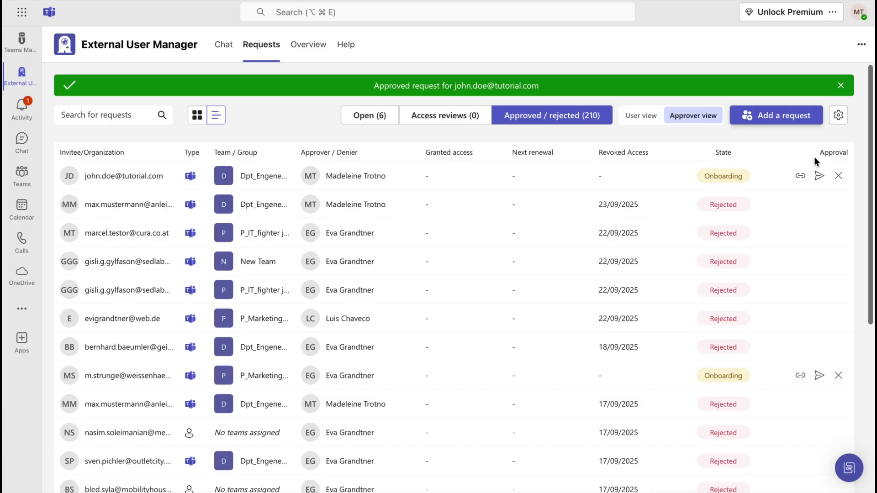
pyautogui.click(800, 176)
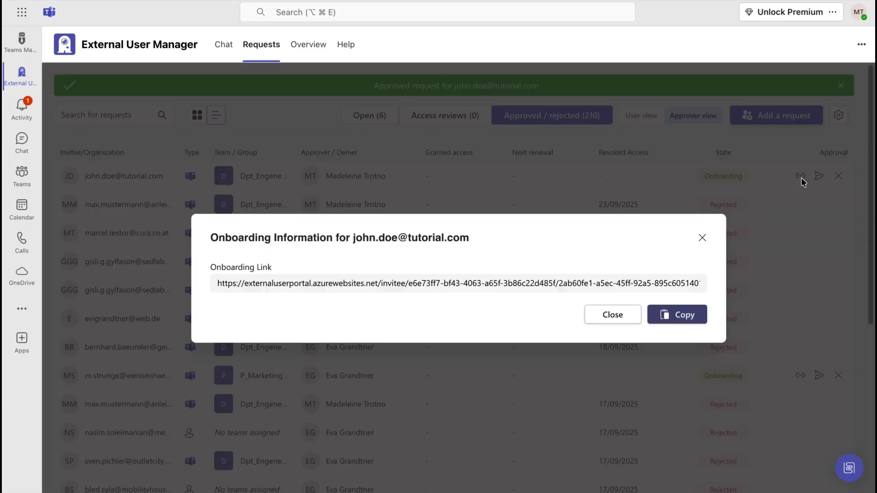
pyautogui.click(611, 314)
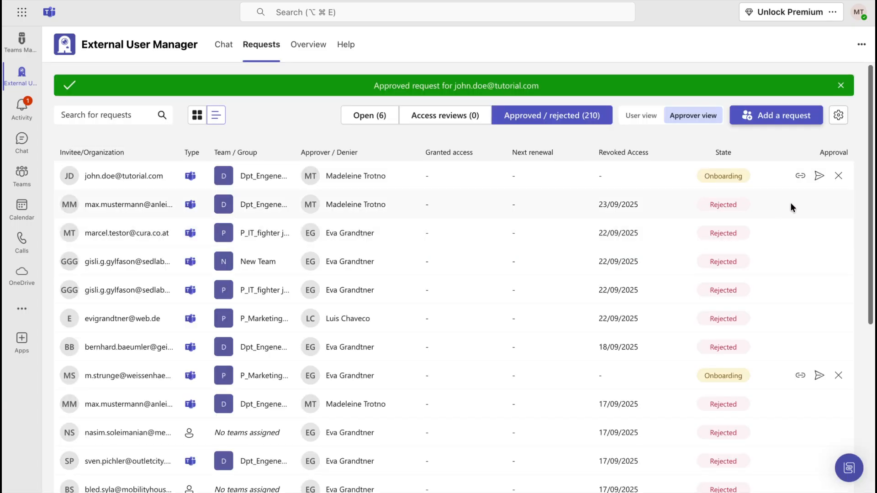
pyautogui.click(819, 175)
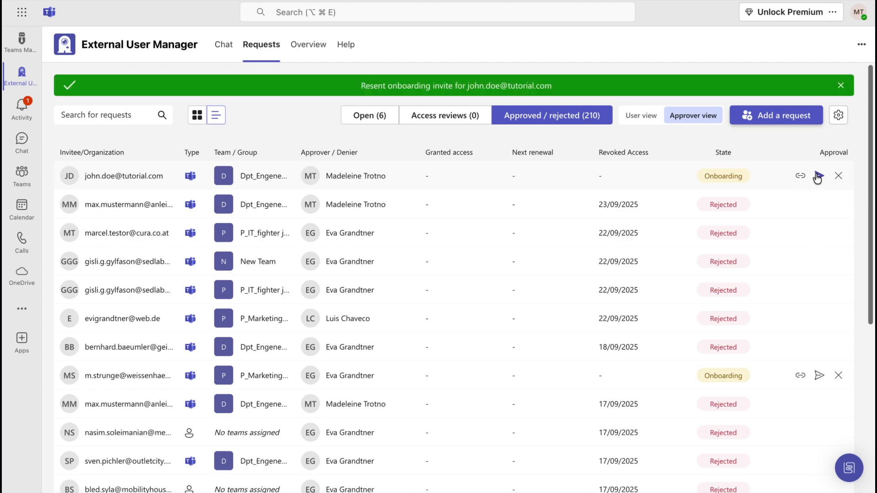
pyautogui.click(838, 175)
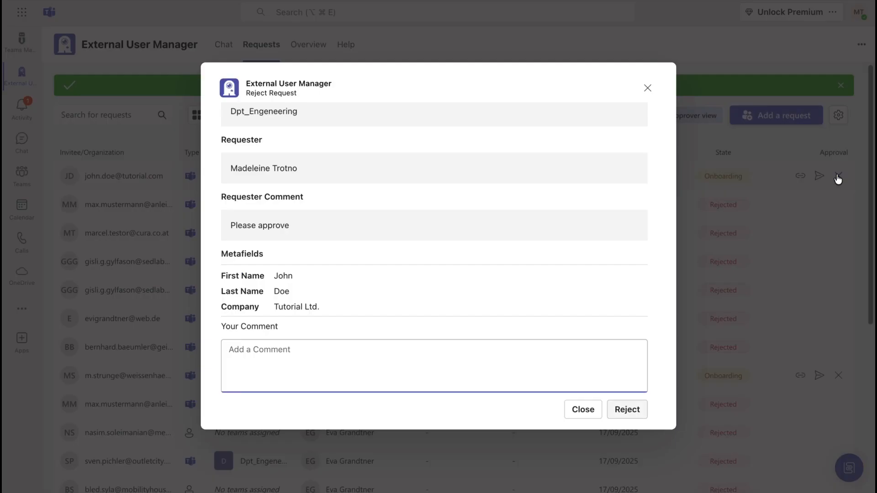